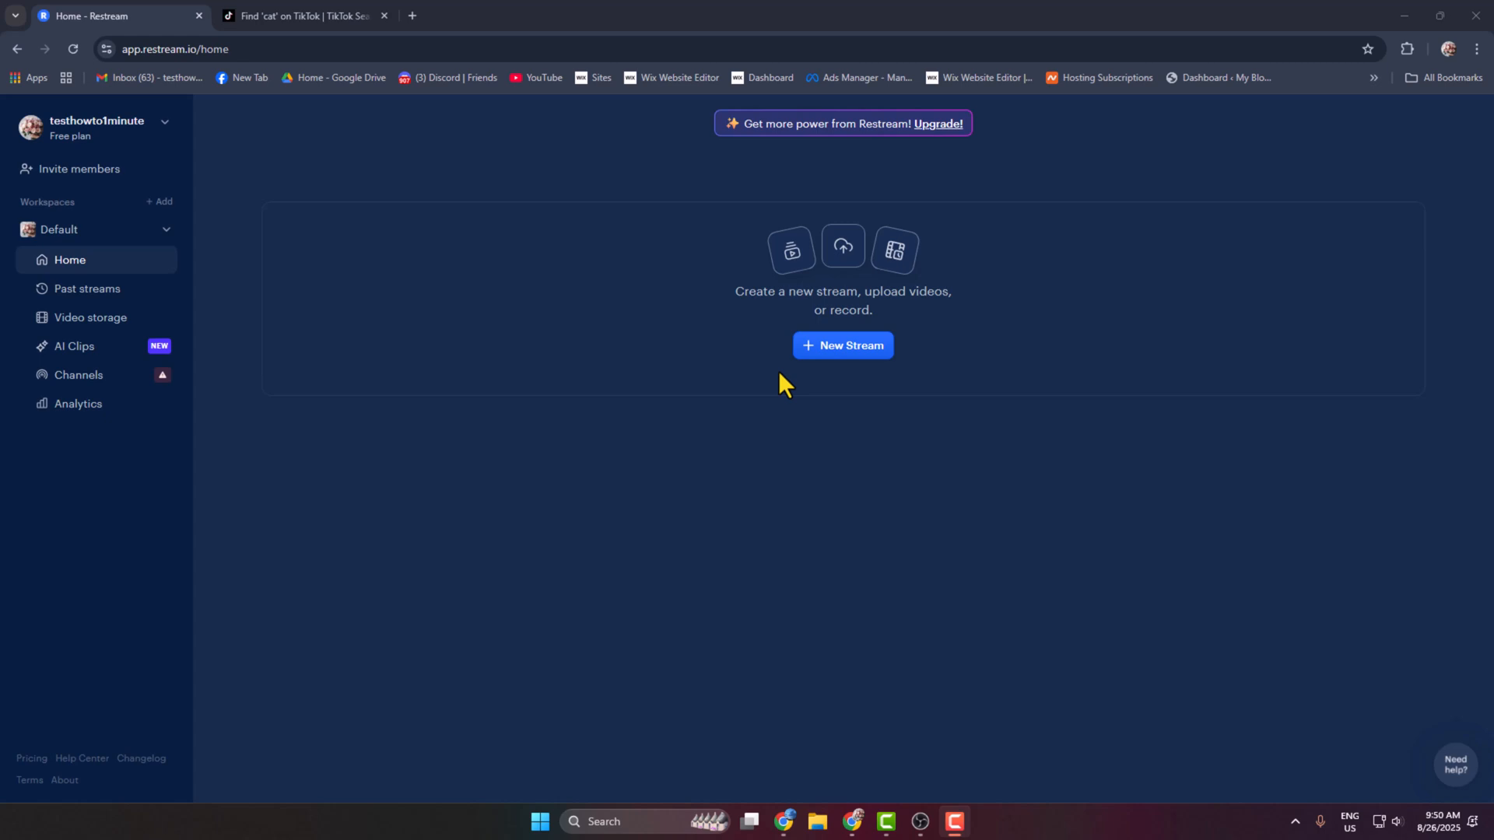
Review the connected channels and browse addable platforms from the Restream home page
{"action": "left_click", "coordinate": [300, 16]}
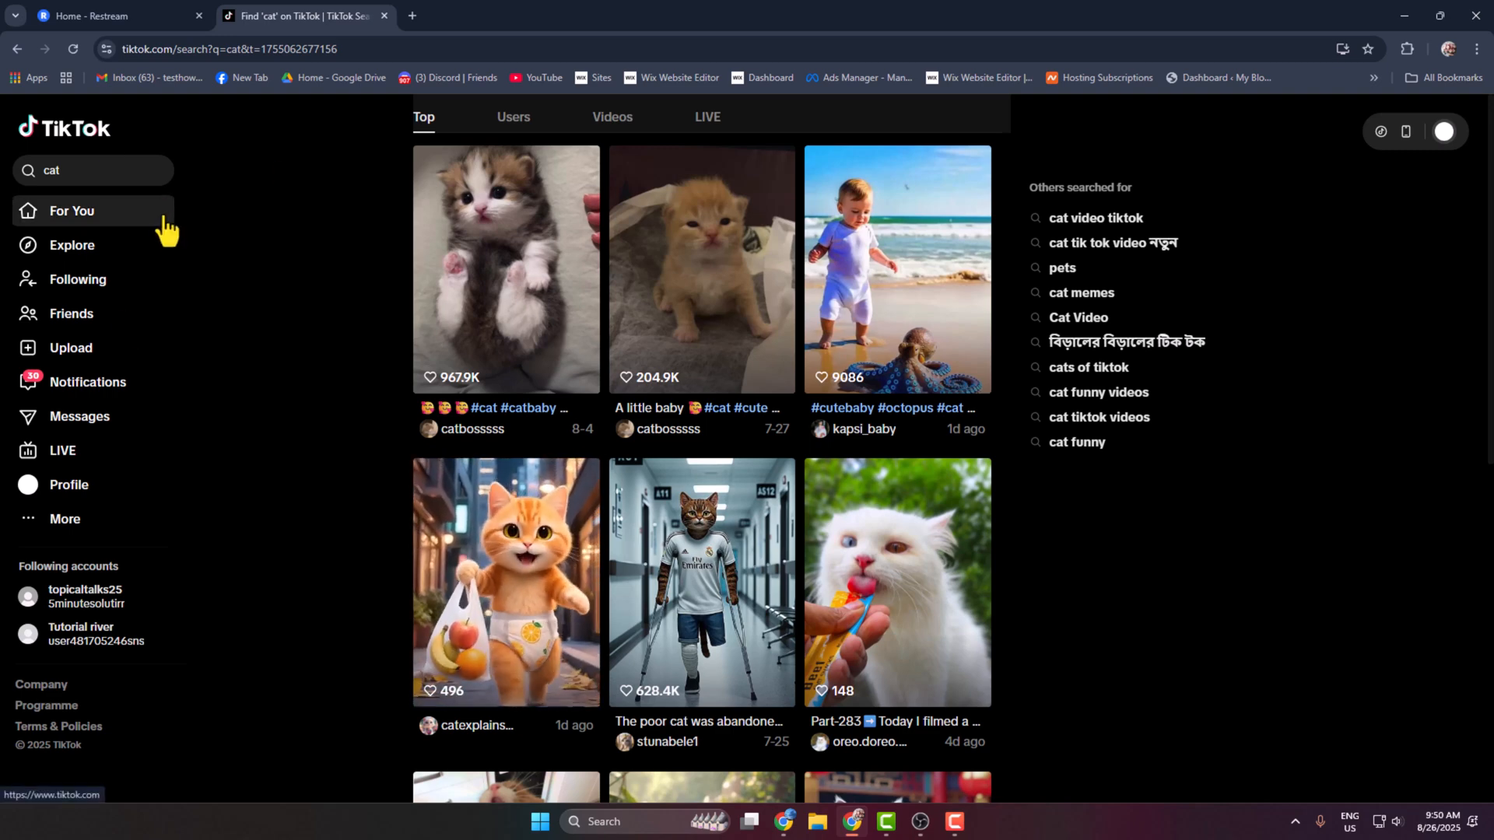
{"action": "left_click", "coordinate": [95, 16]}
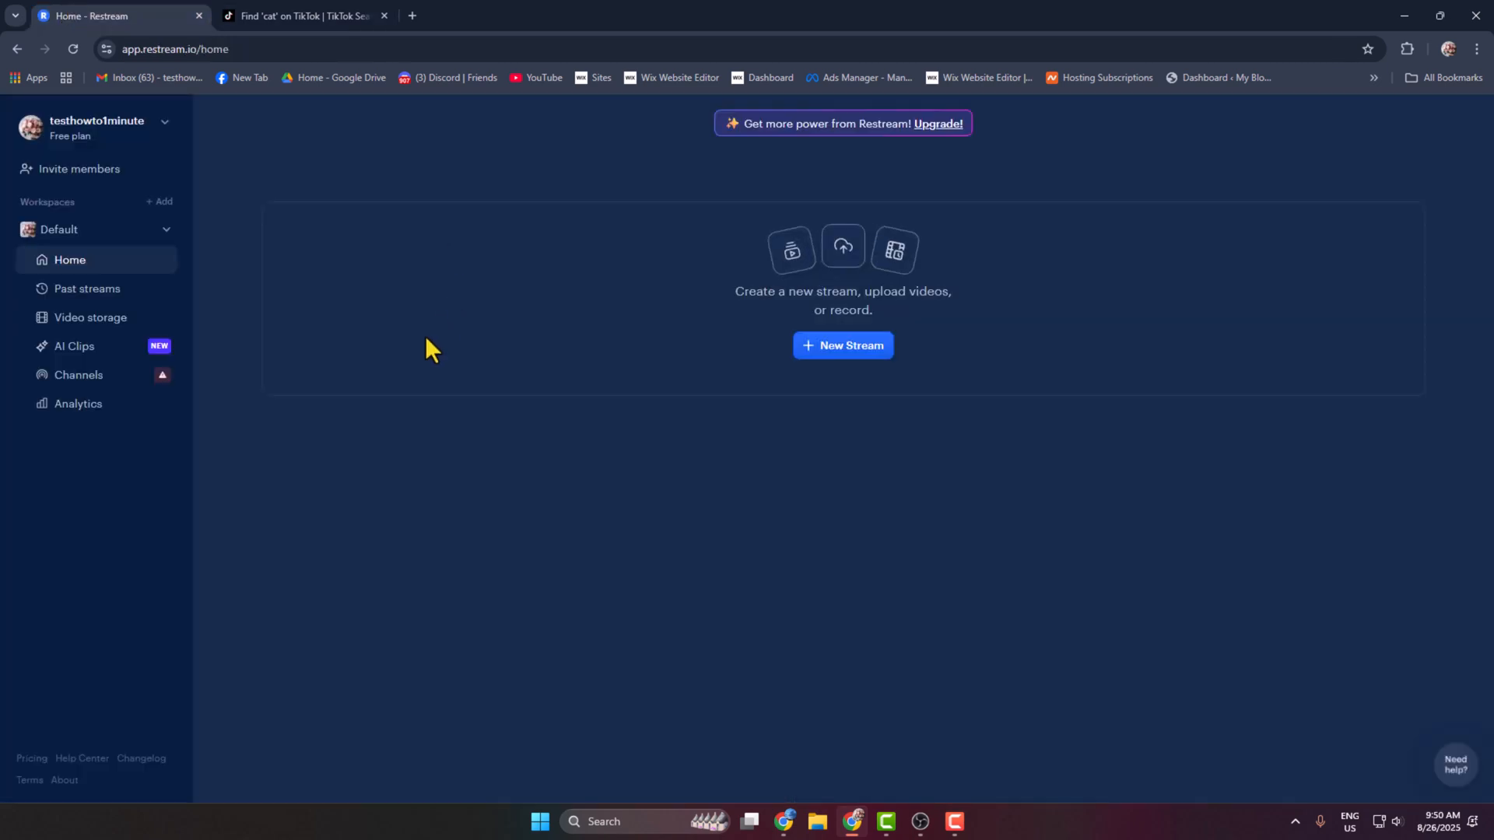
{"action": "left_click", "coordinate": [77, 375]}
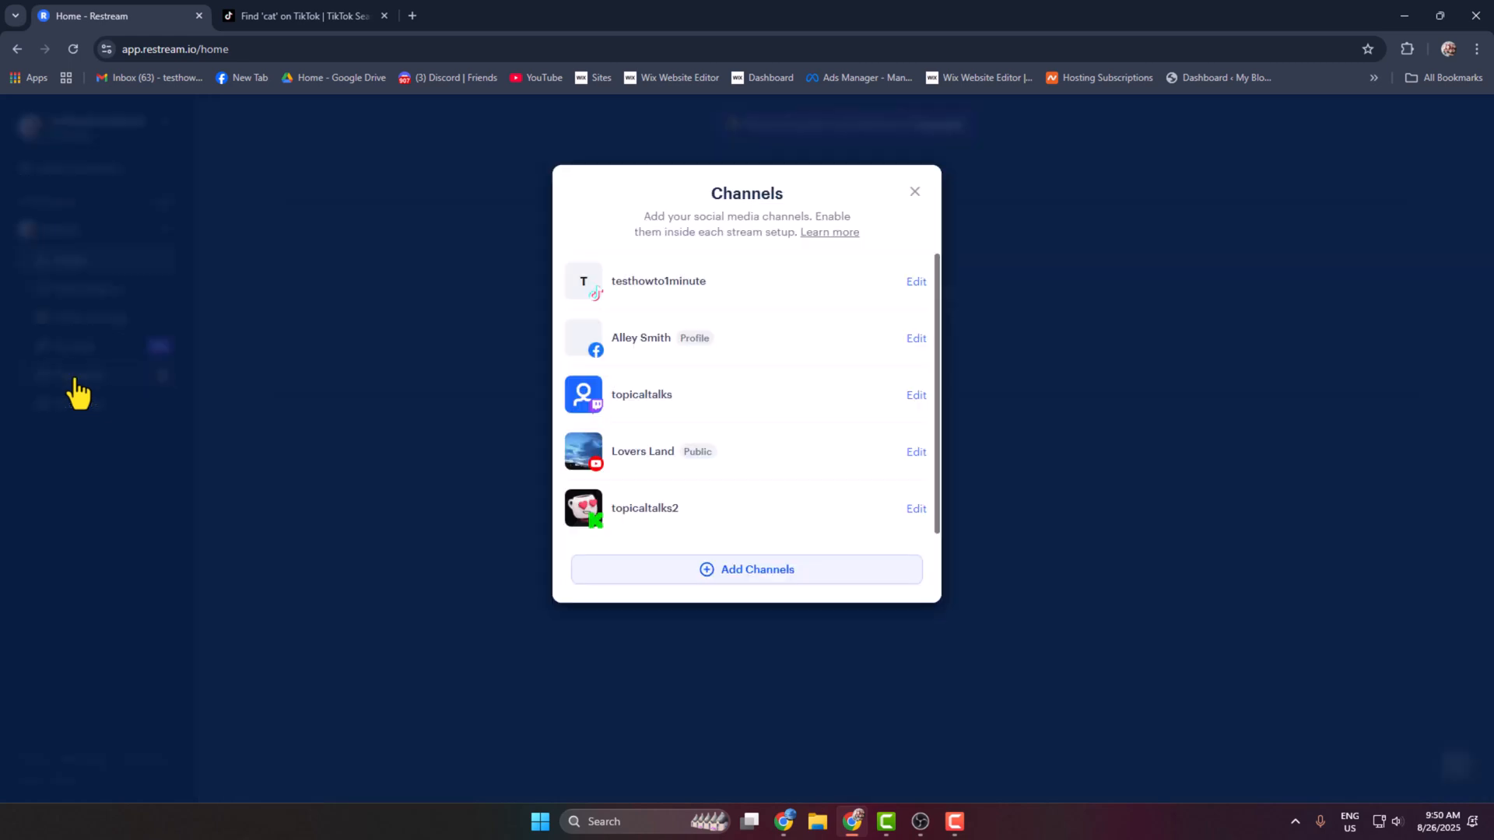
{"action": "left_click", "coordinate": [745, 569]}
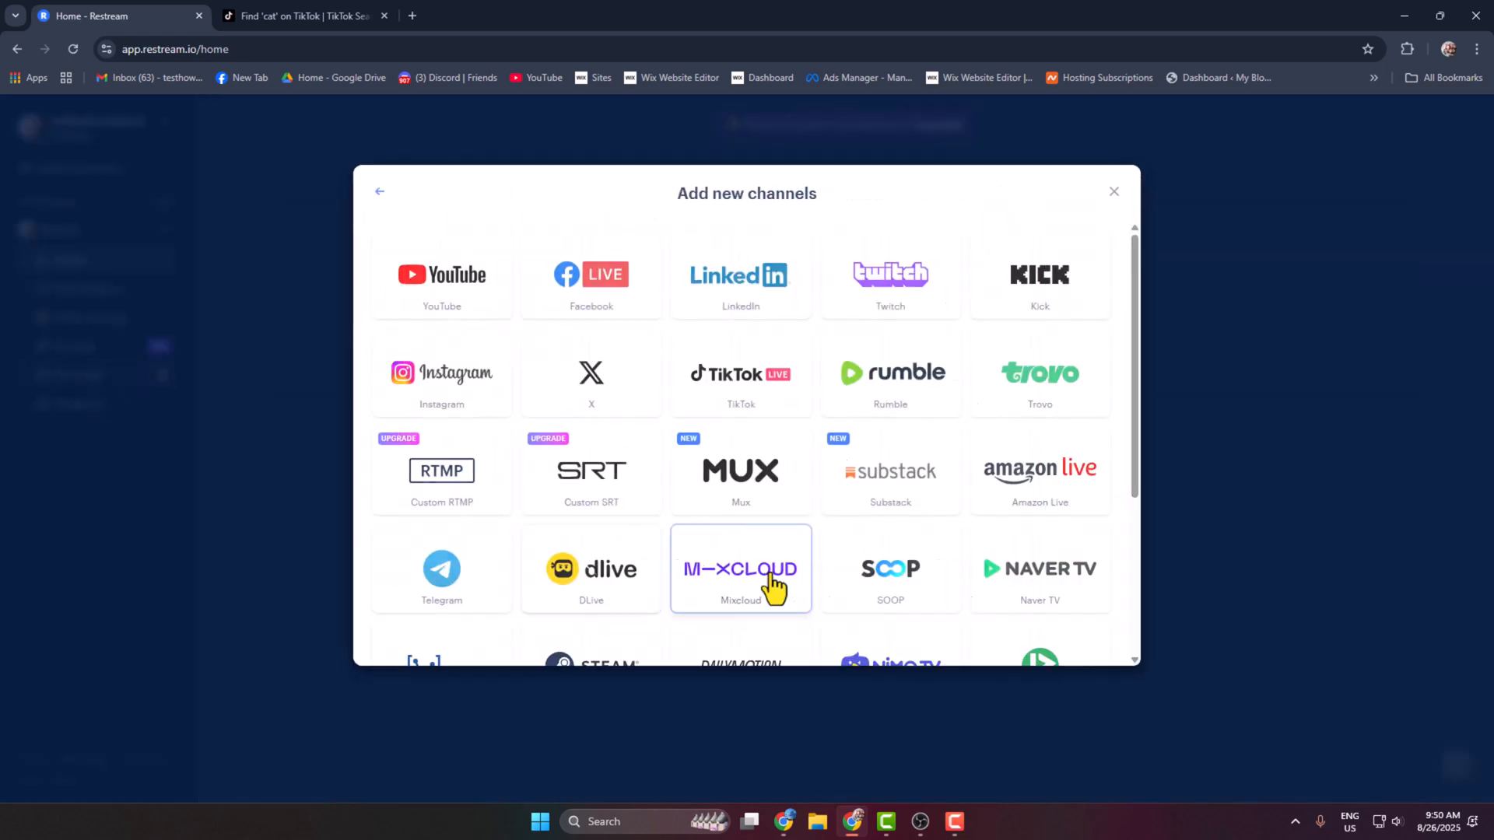
{"action": "mouse_move", "coordinate": [592, 418]}
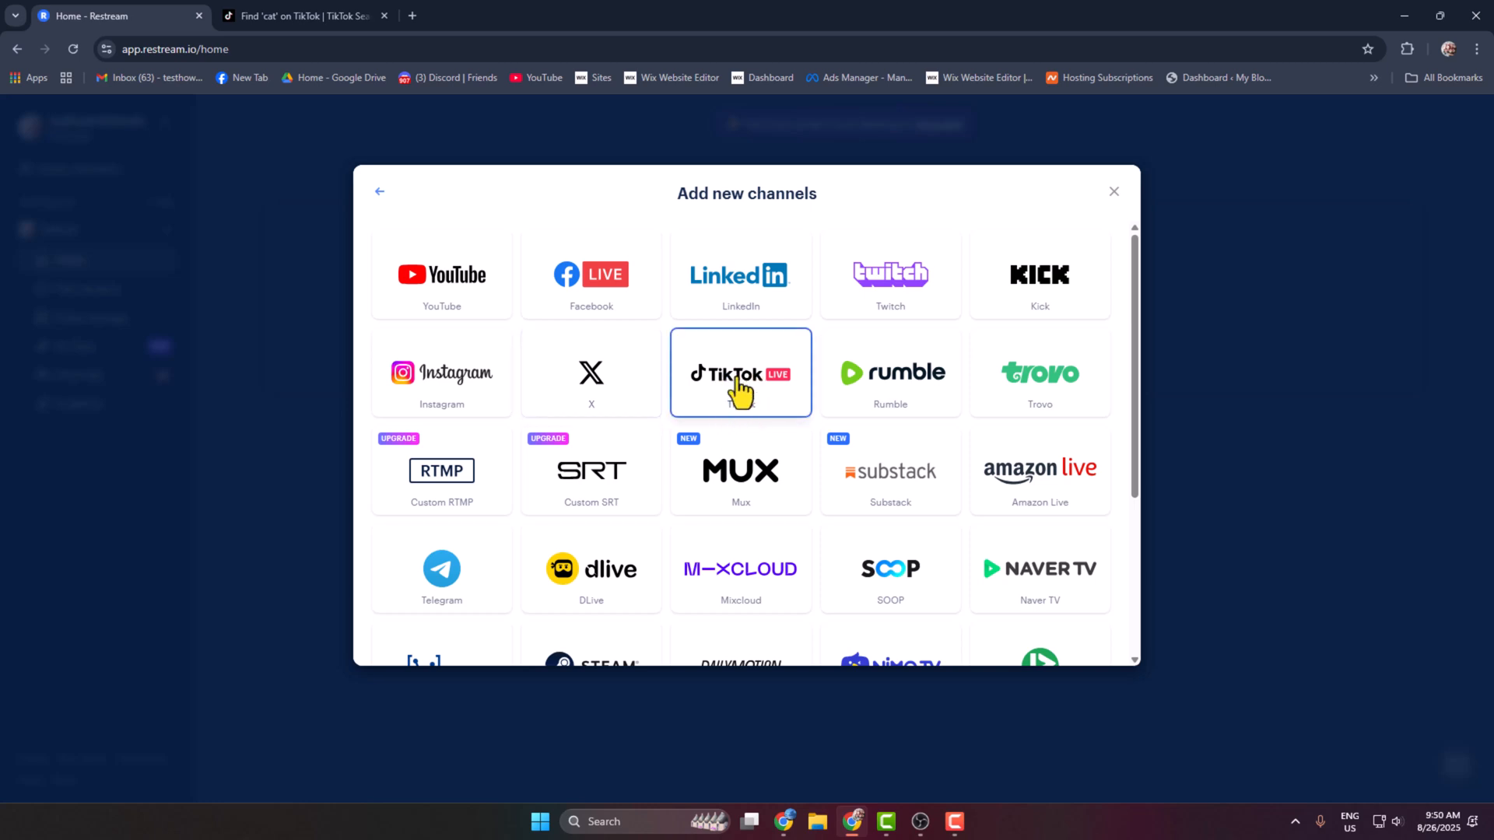
{"action": "mouse_move", "coordinate": [741, 398]}
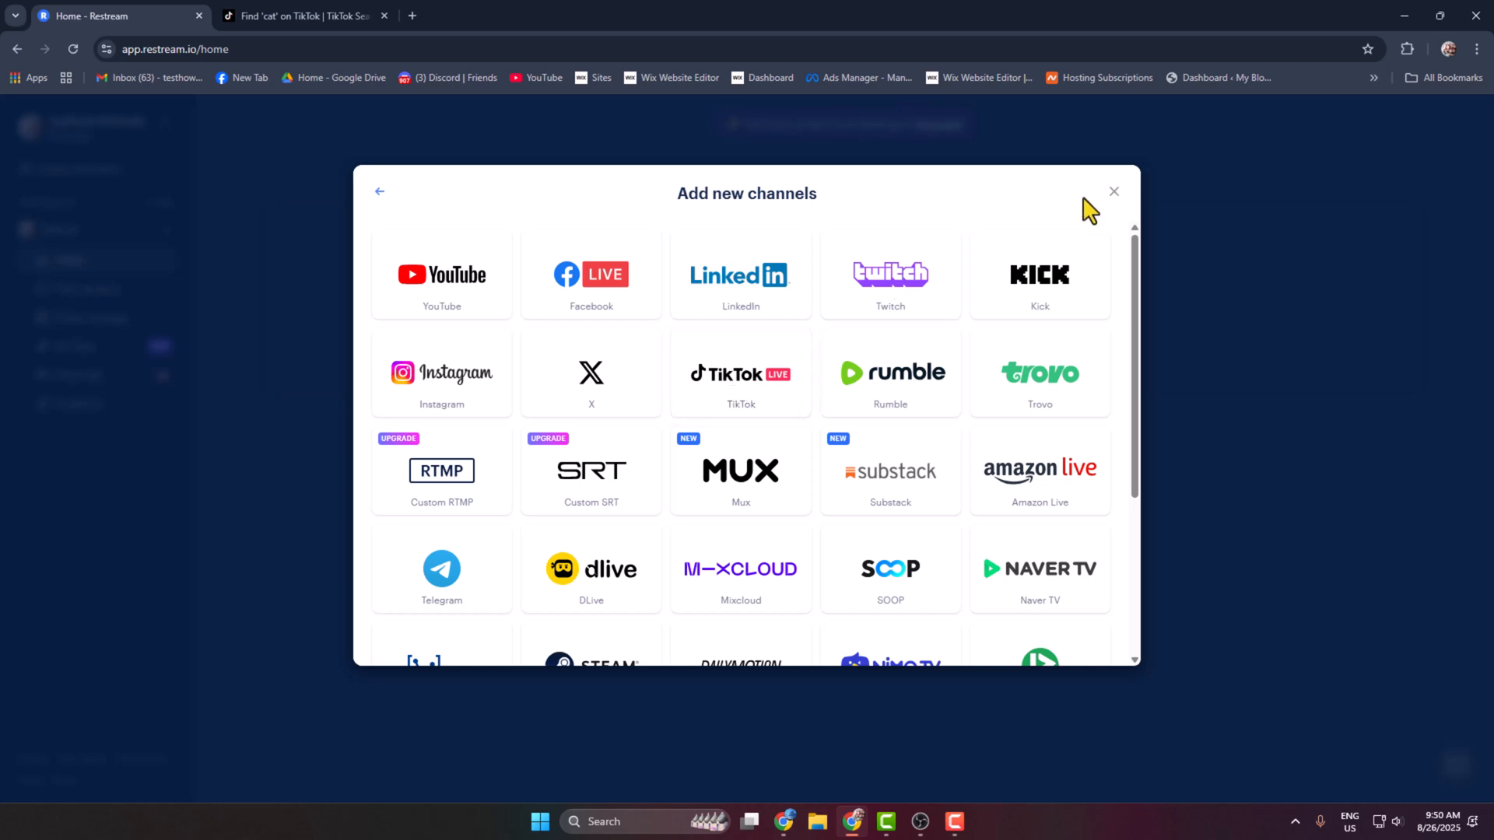
{"action": "left_click", "coordinate": [1111, 192]}
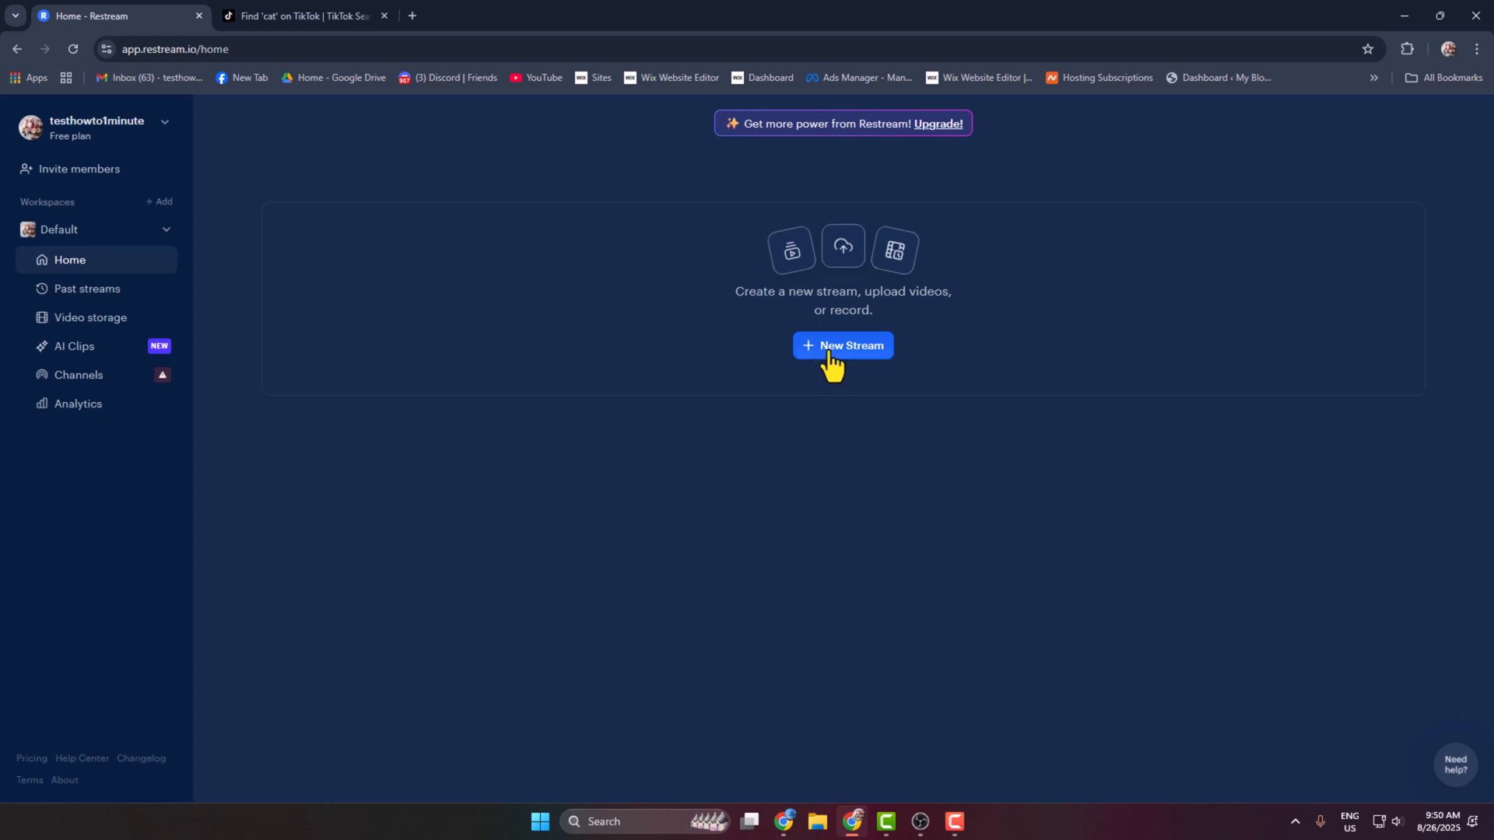
Start a new stream so the Studio opens with the Welcome scene
{"action": "left_click", "coordinate": [841, 345]}
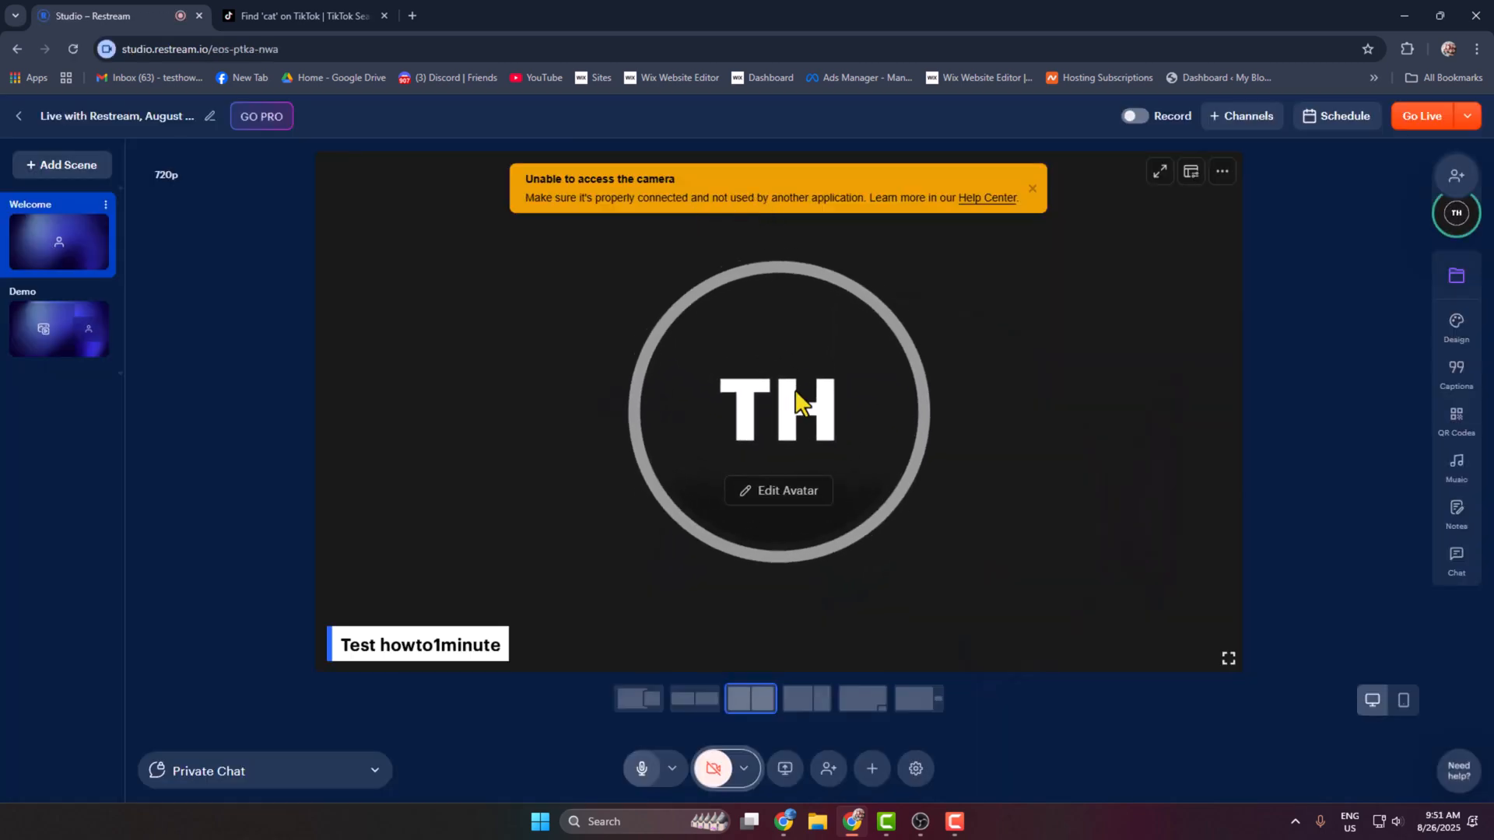
{"action": "mouse_move", "coordinate": [1131, 184]}
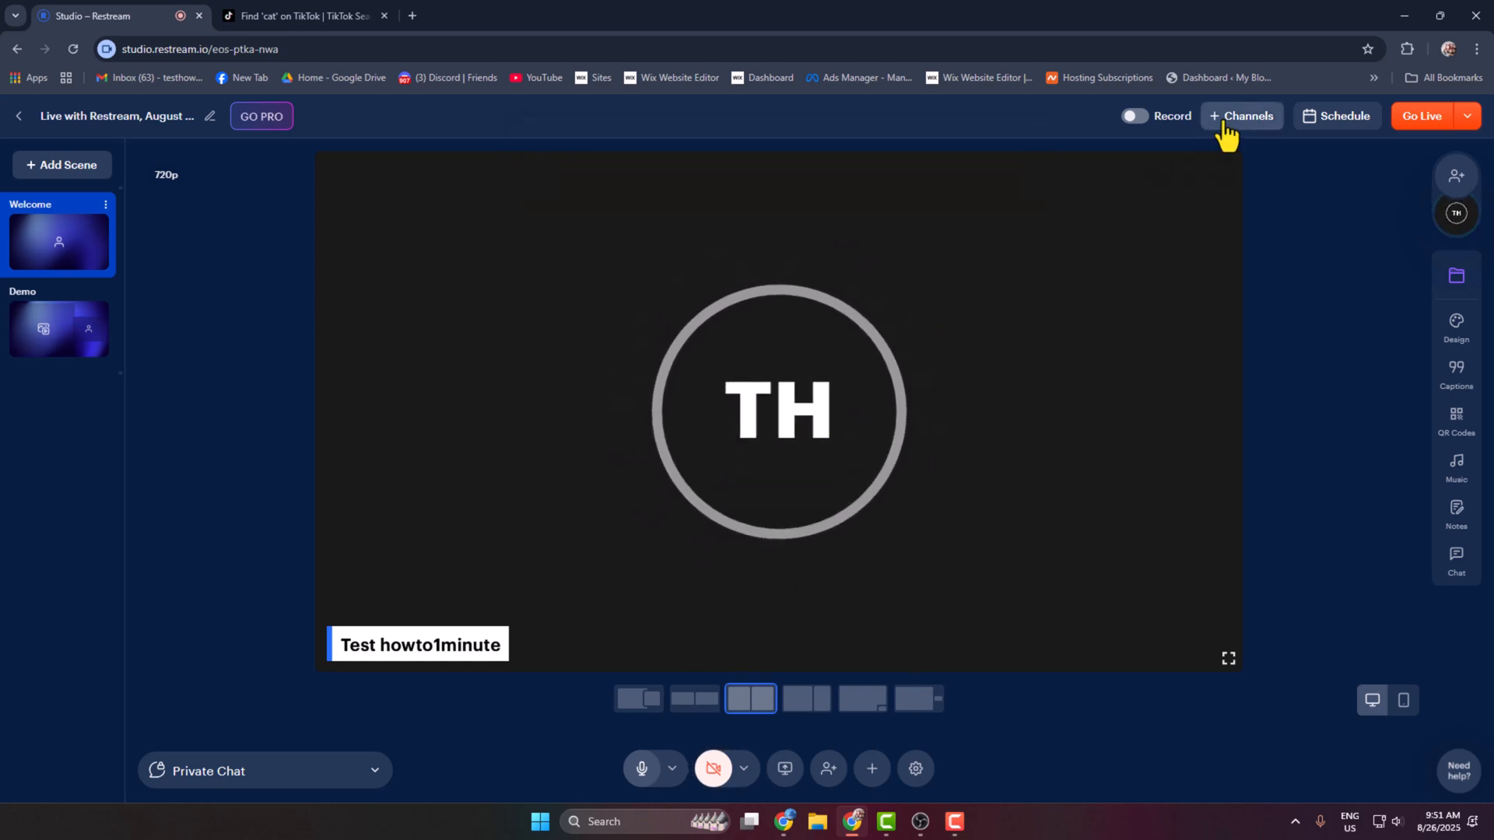
{"action": "left_click", "coordinate": [1241, 115]}
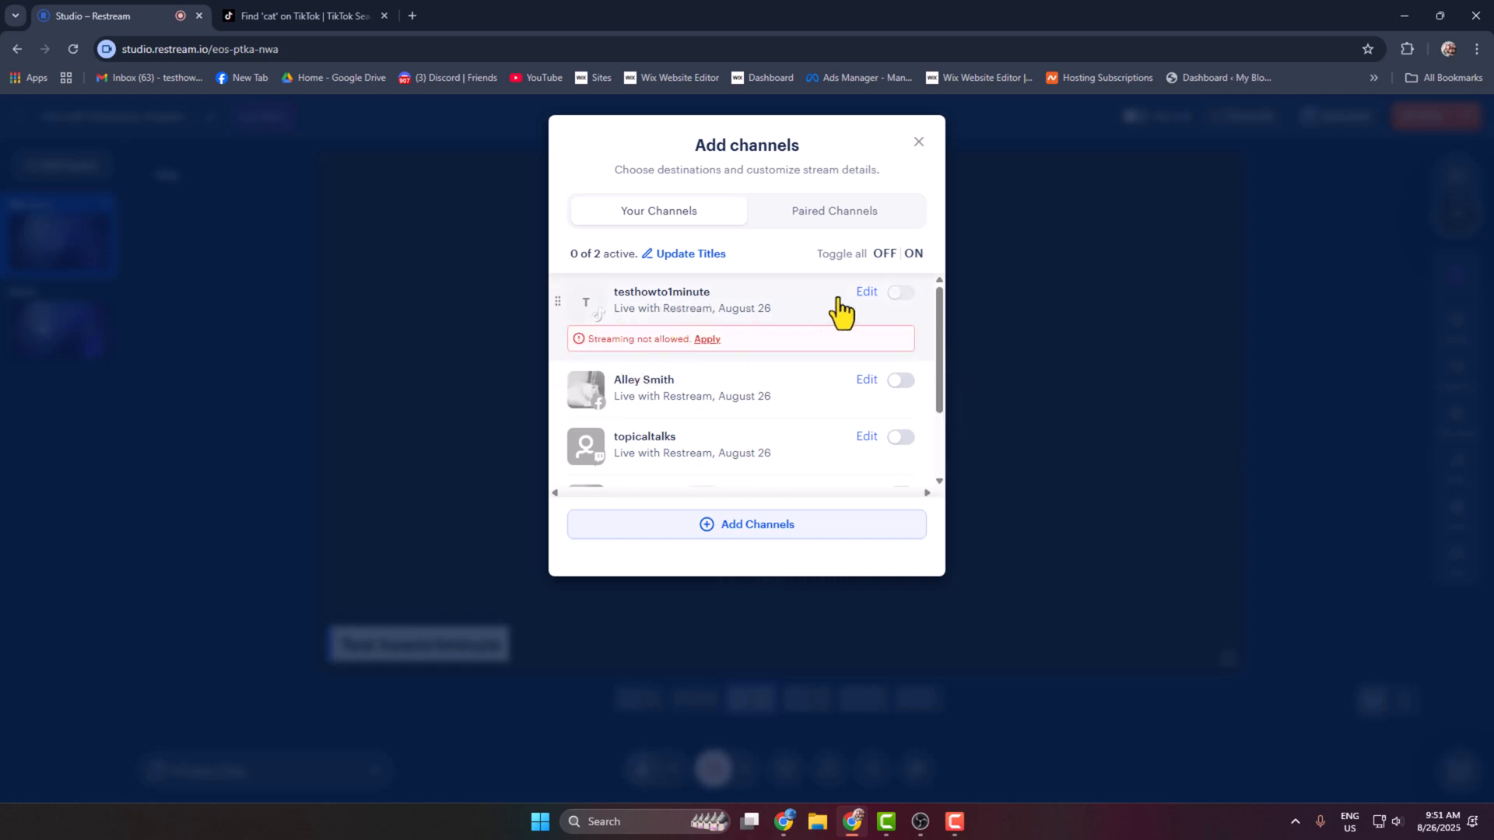
{"action": "mouse_move", "coordinate": [902, 310]}
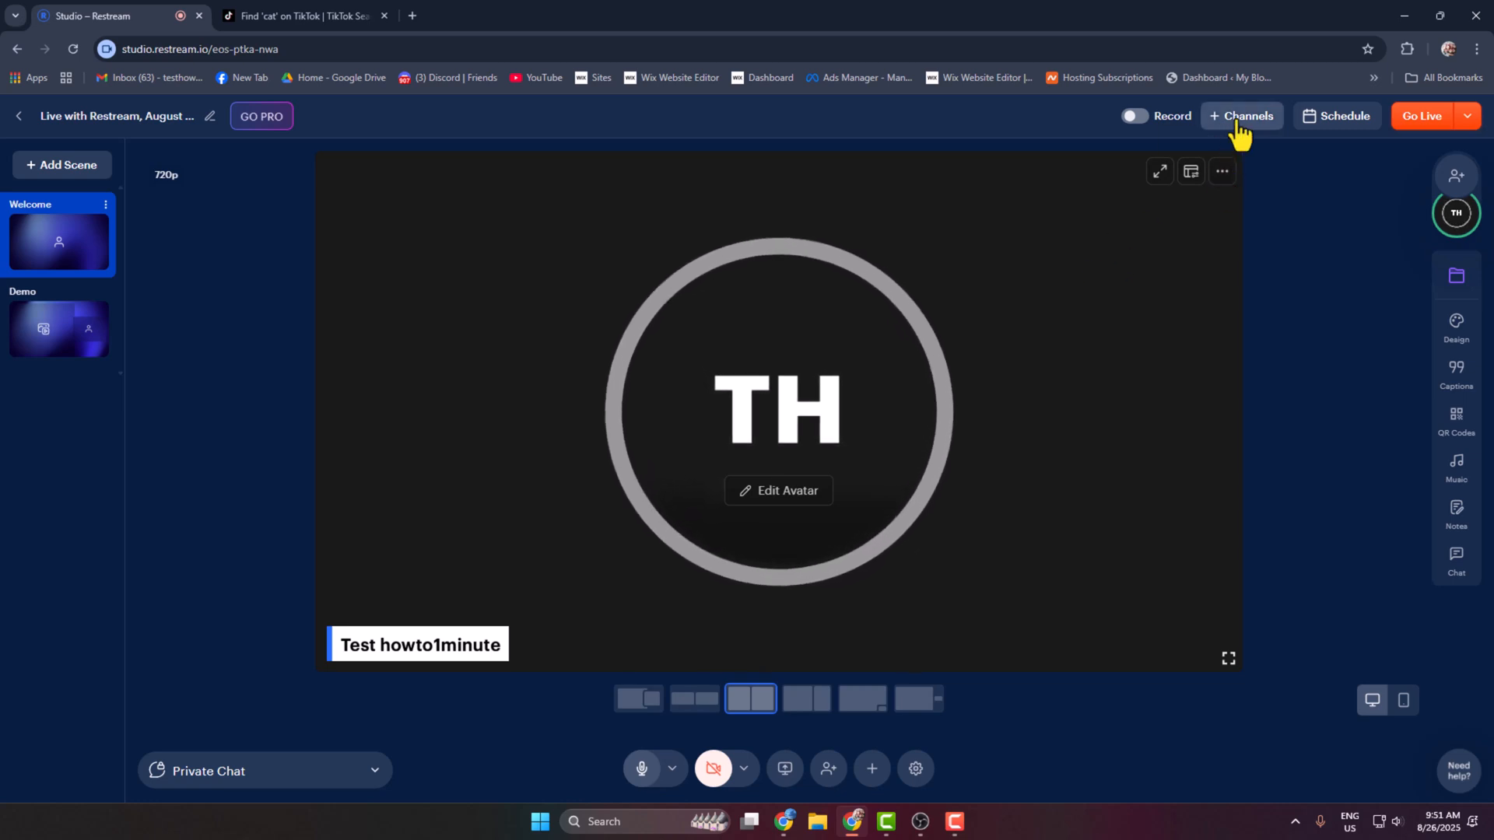
{"action": "mouse_move", "coordinate": [717, 787]}
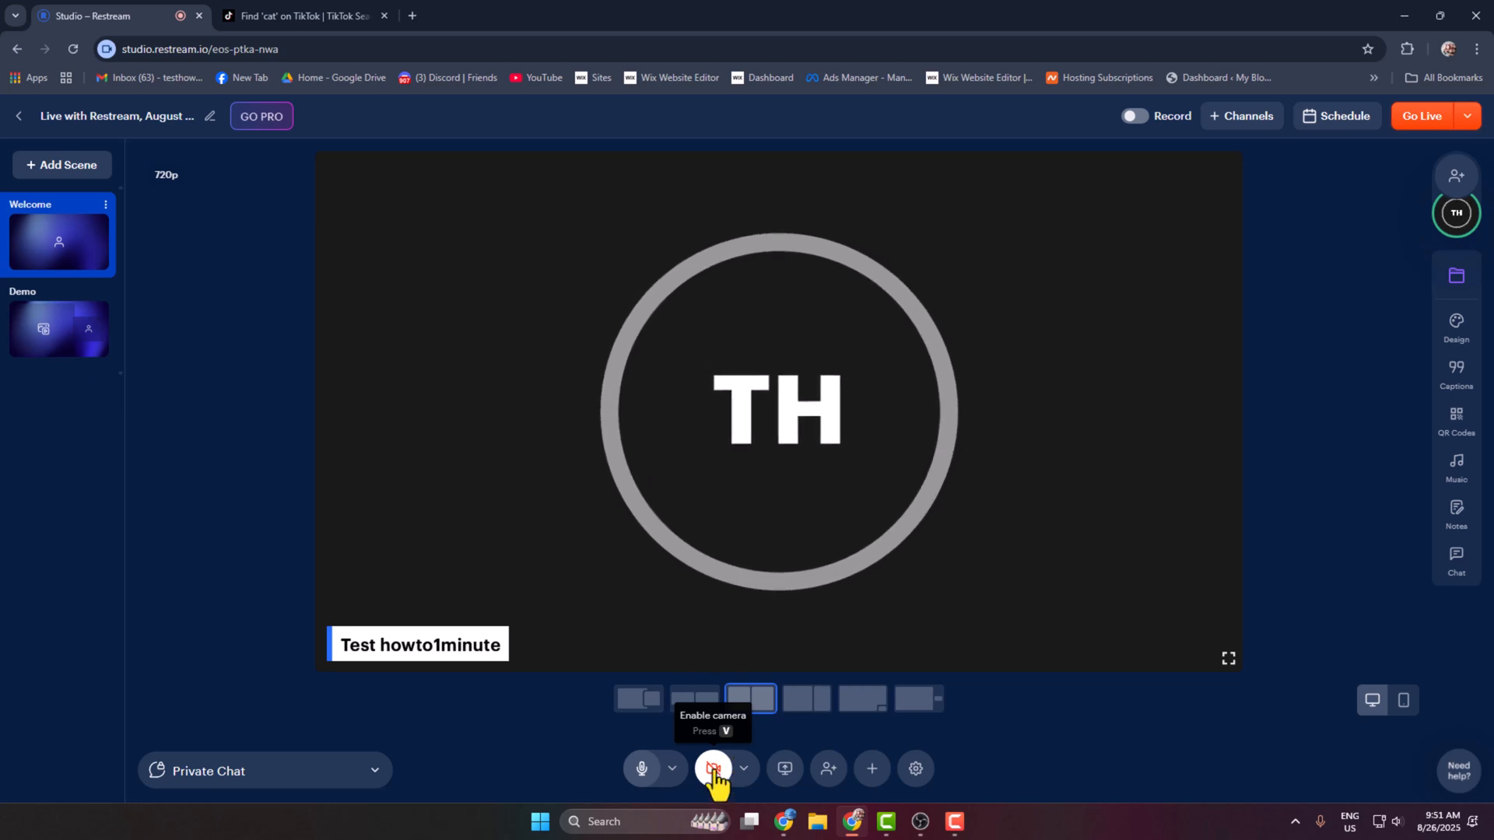
{"action": "left_click", "coordinate": [712, 767]}
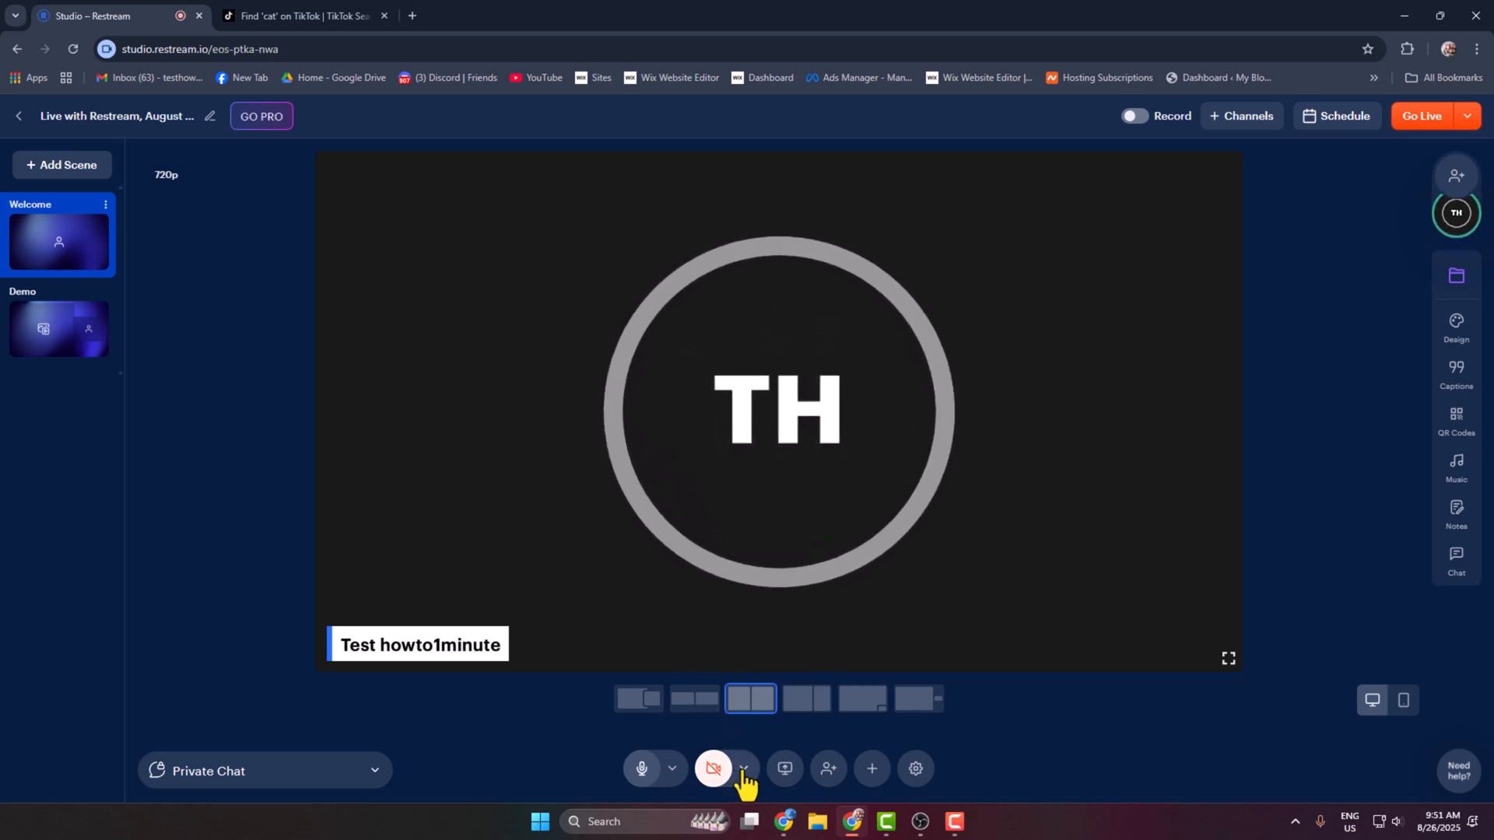
{"action": "left_click", "coordinate": [742, 768]}
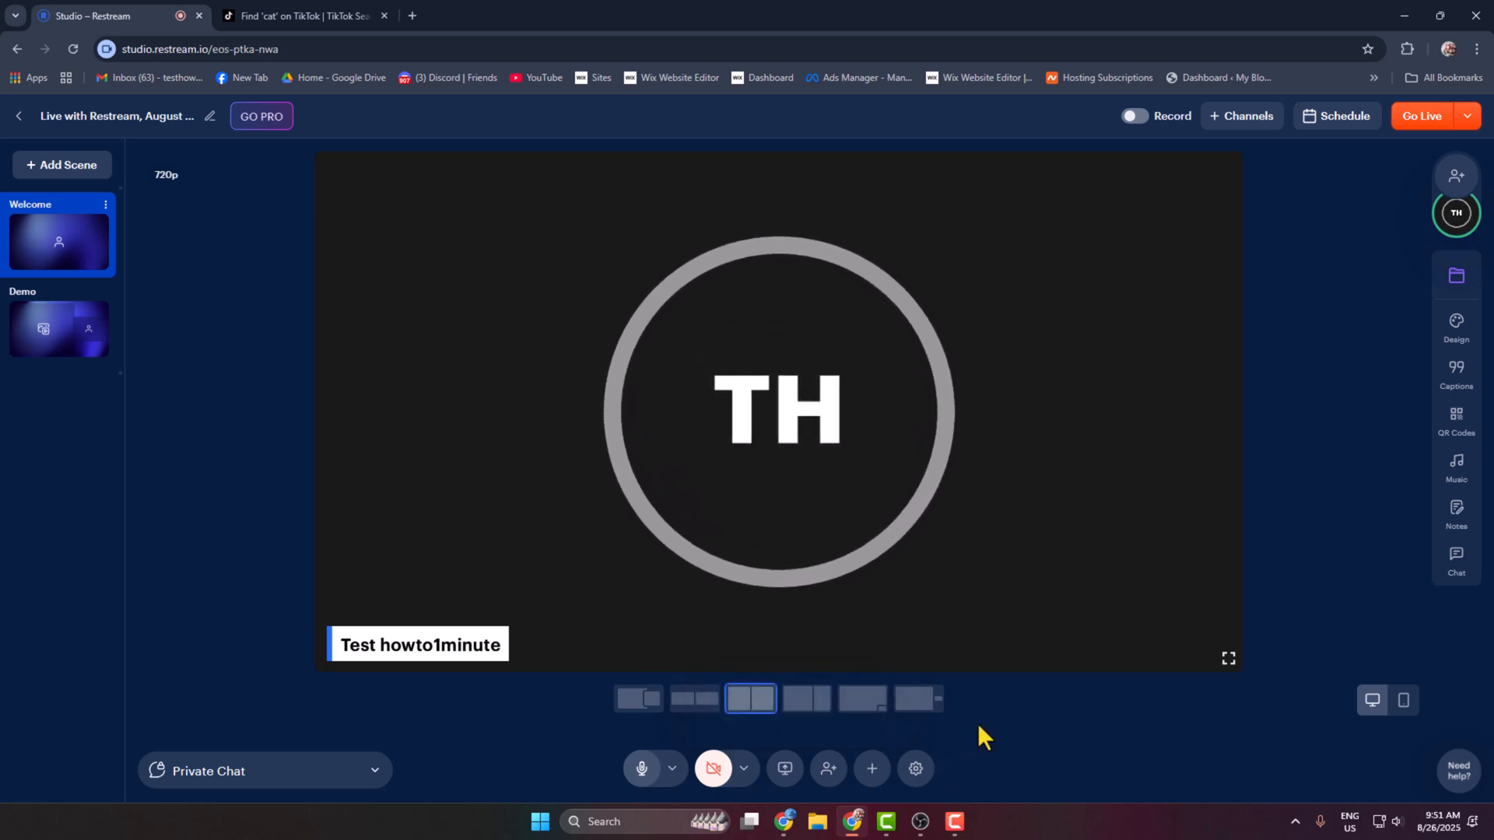
{"action": "mouse_move", "coordinate": [782, 767]}
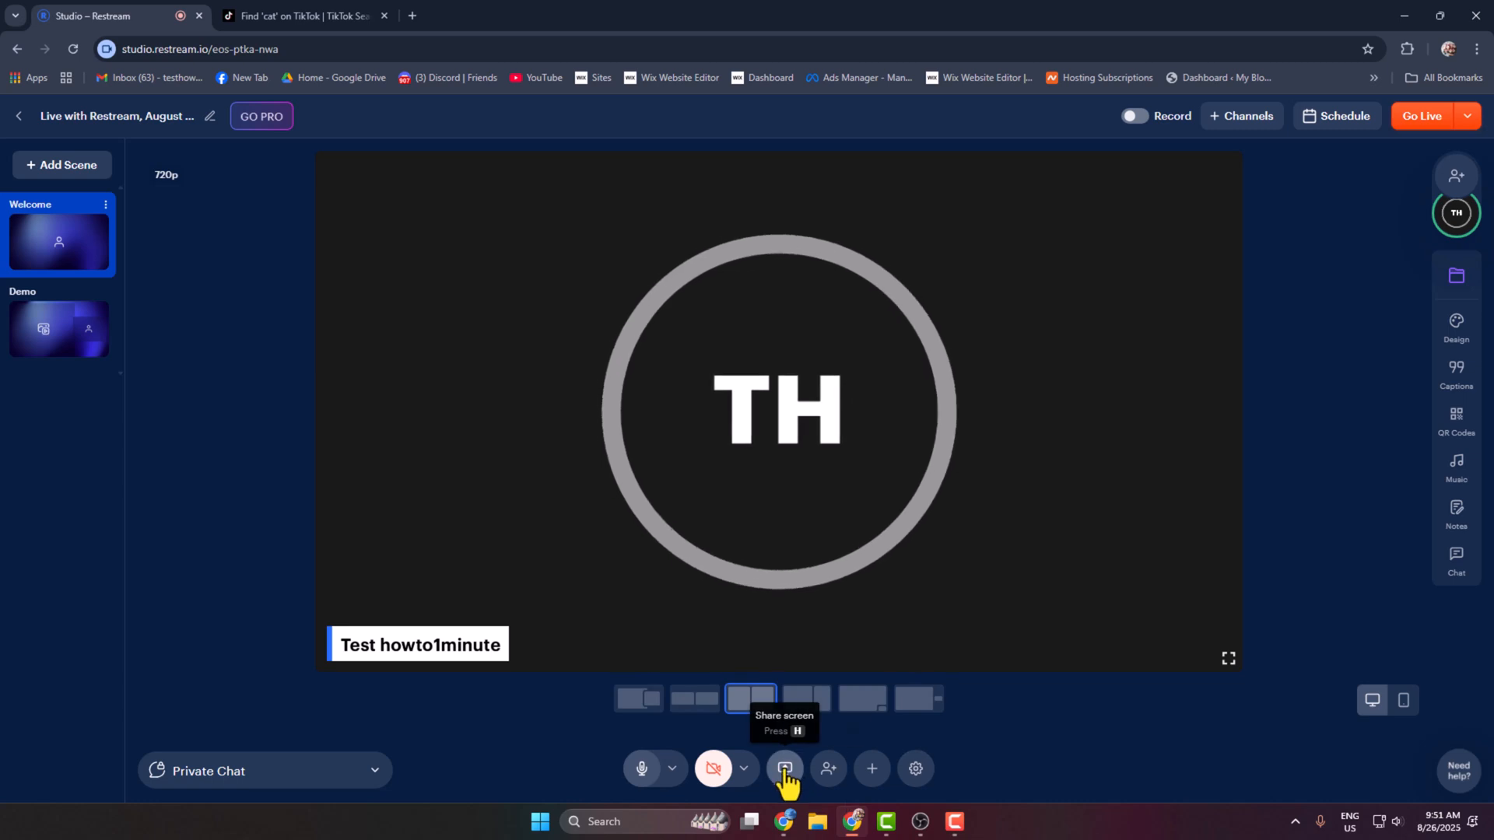
{"action": "left_click", "coordinate": [782, 768]}
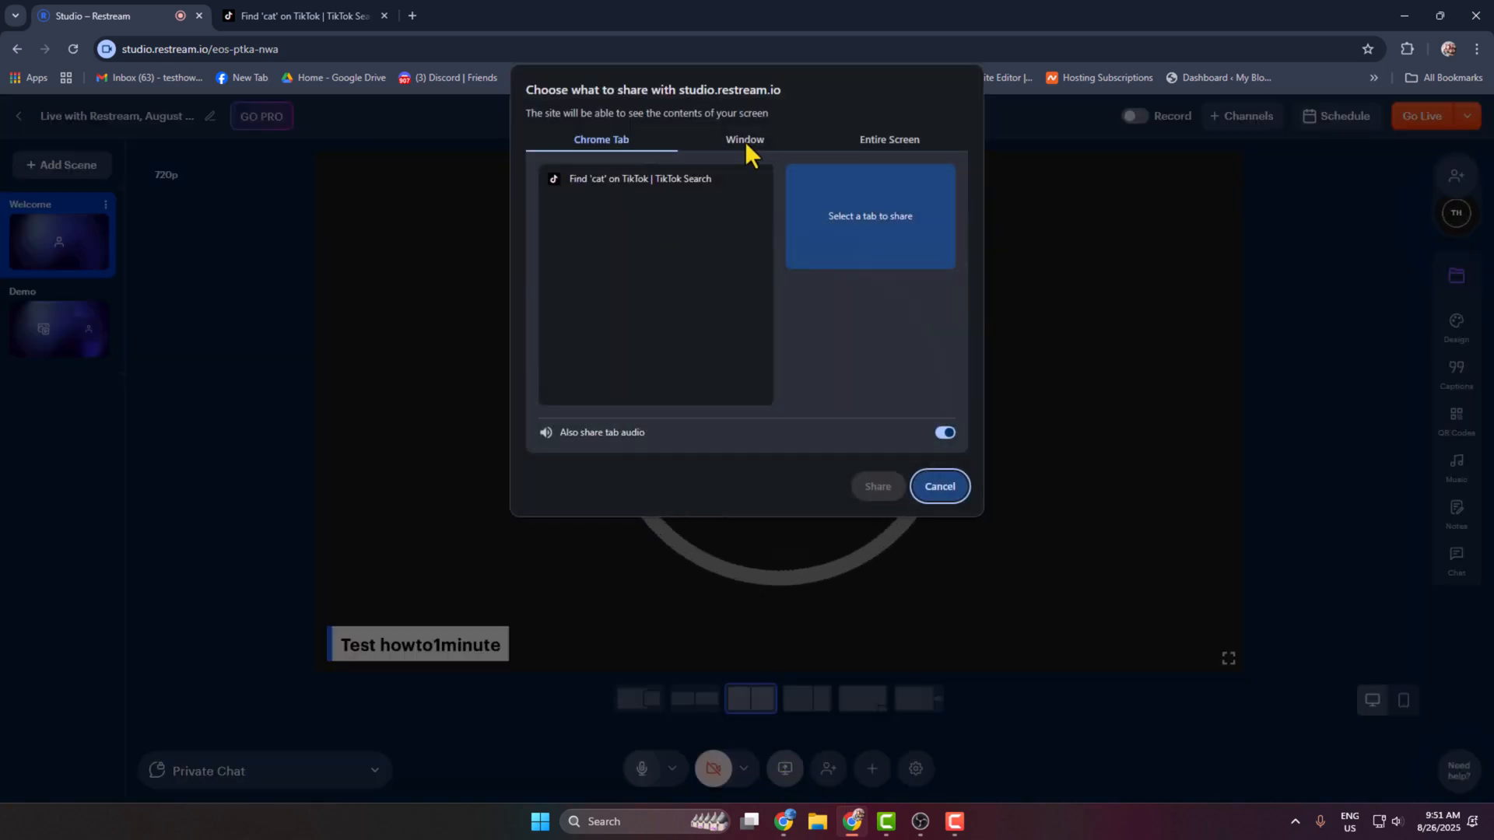
{"action": "mouse_move", "coordinate": [692, 158]}
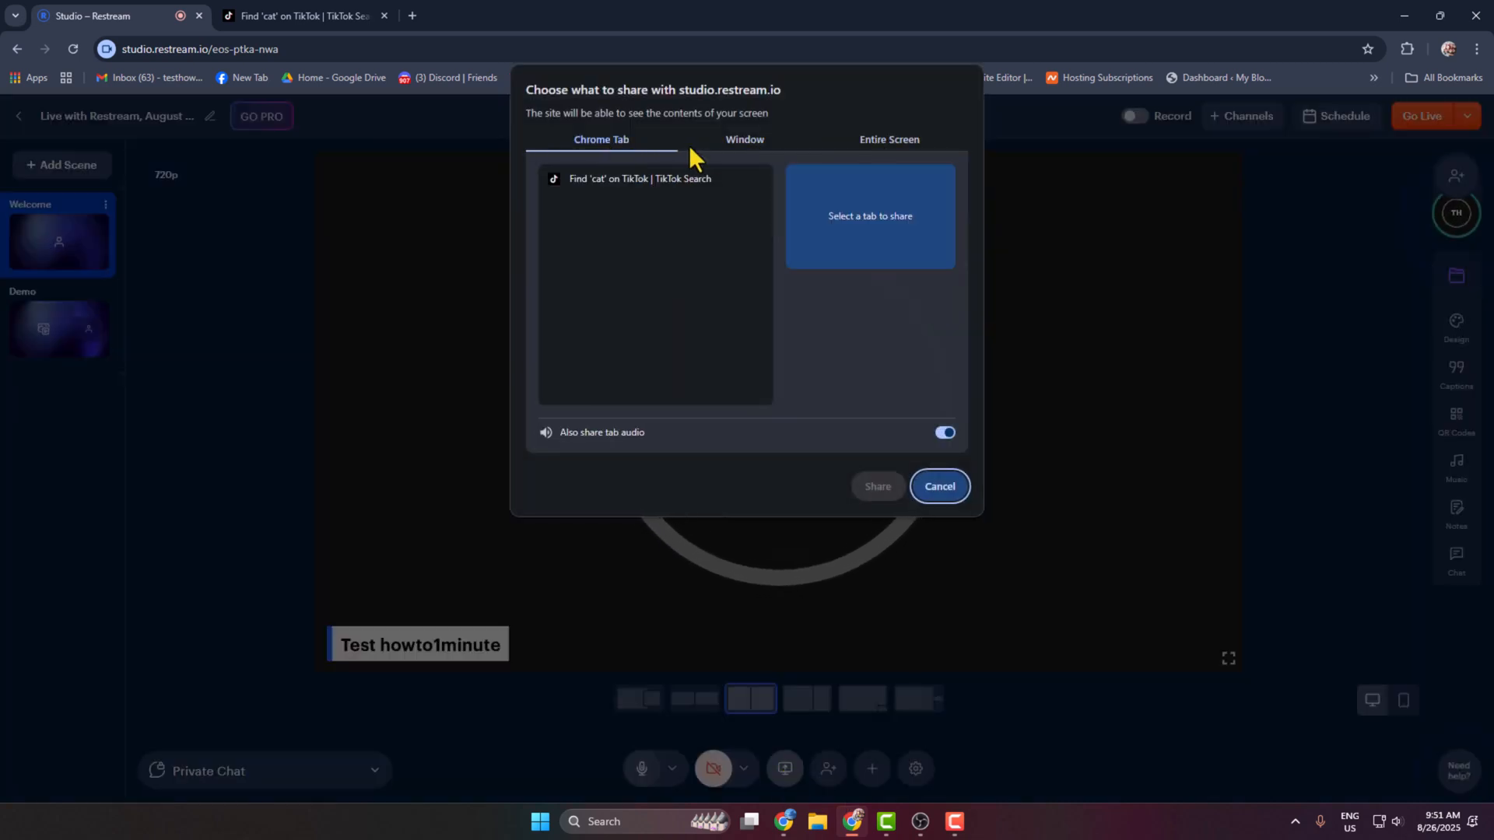
{"action": "left_click", "coordinate": [744, 138]}
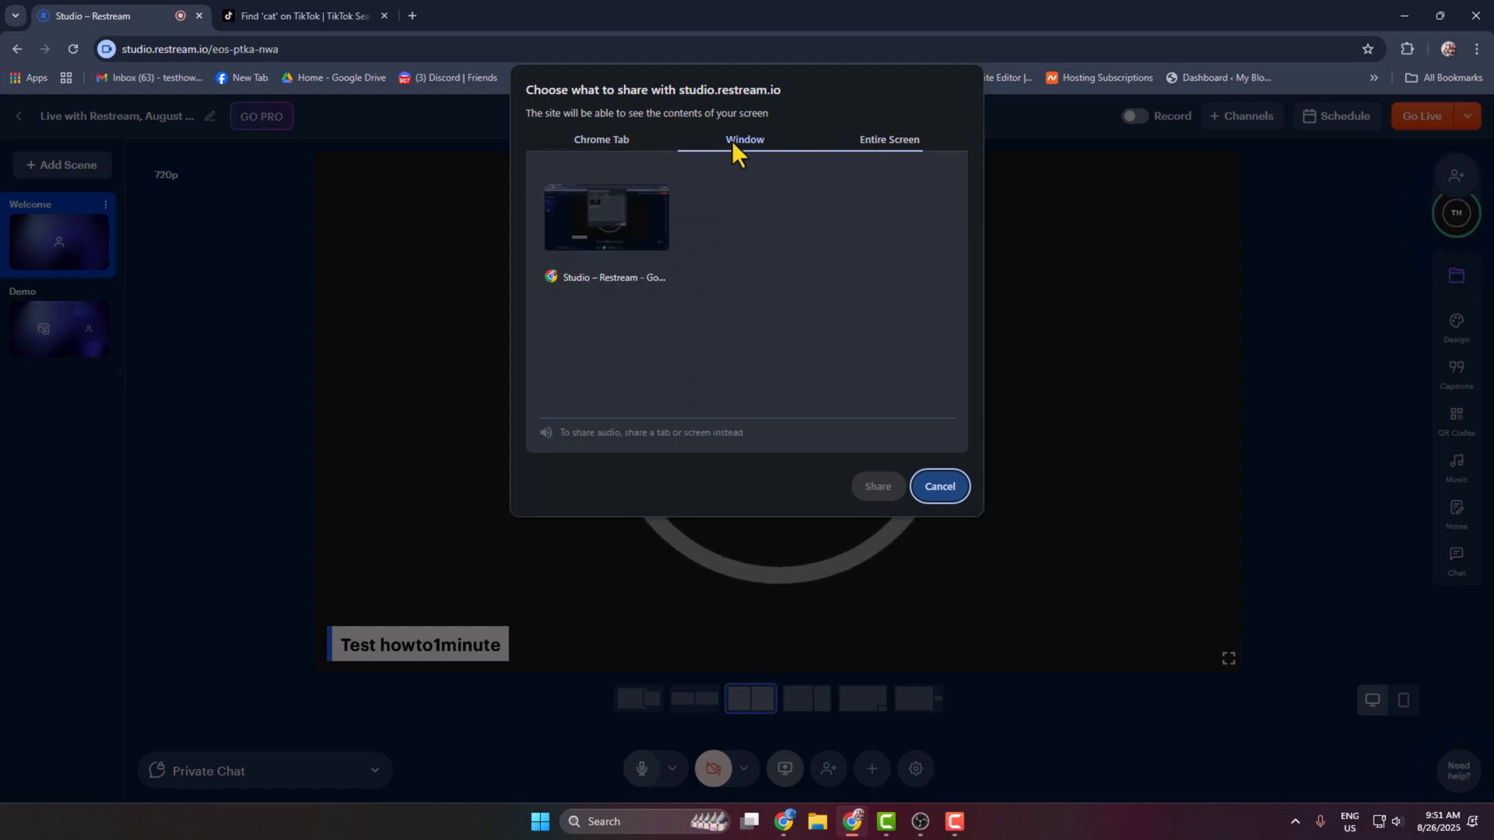
{"action": "left_click", "coordinate": [937, 485]}
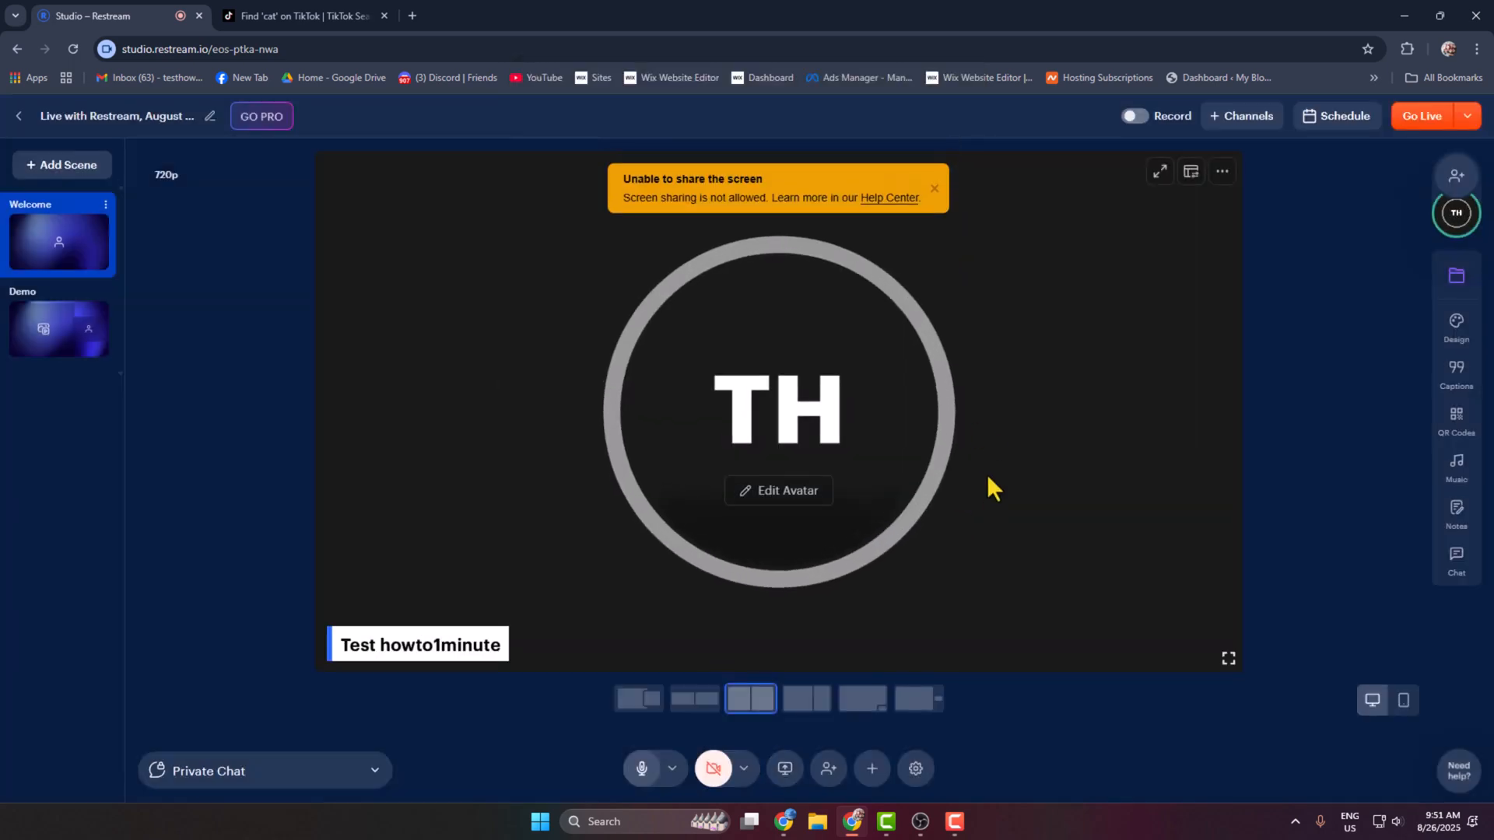
{"action": "mouse_move", "coordinate": [1038, 477]}
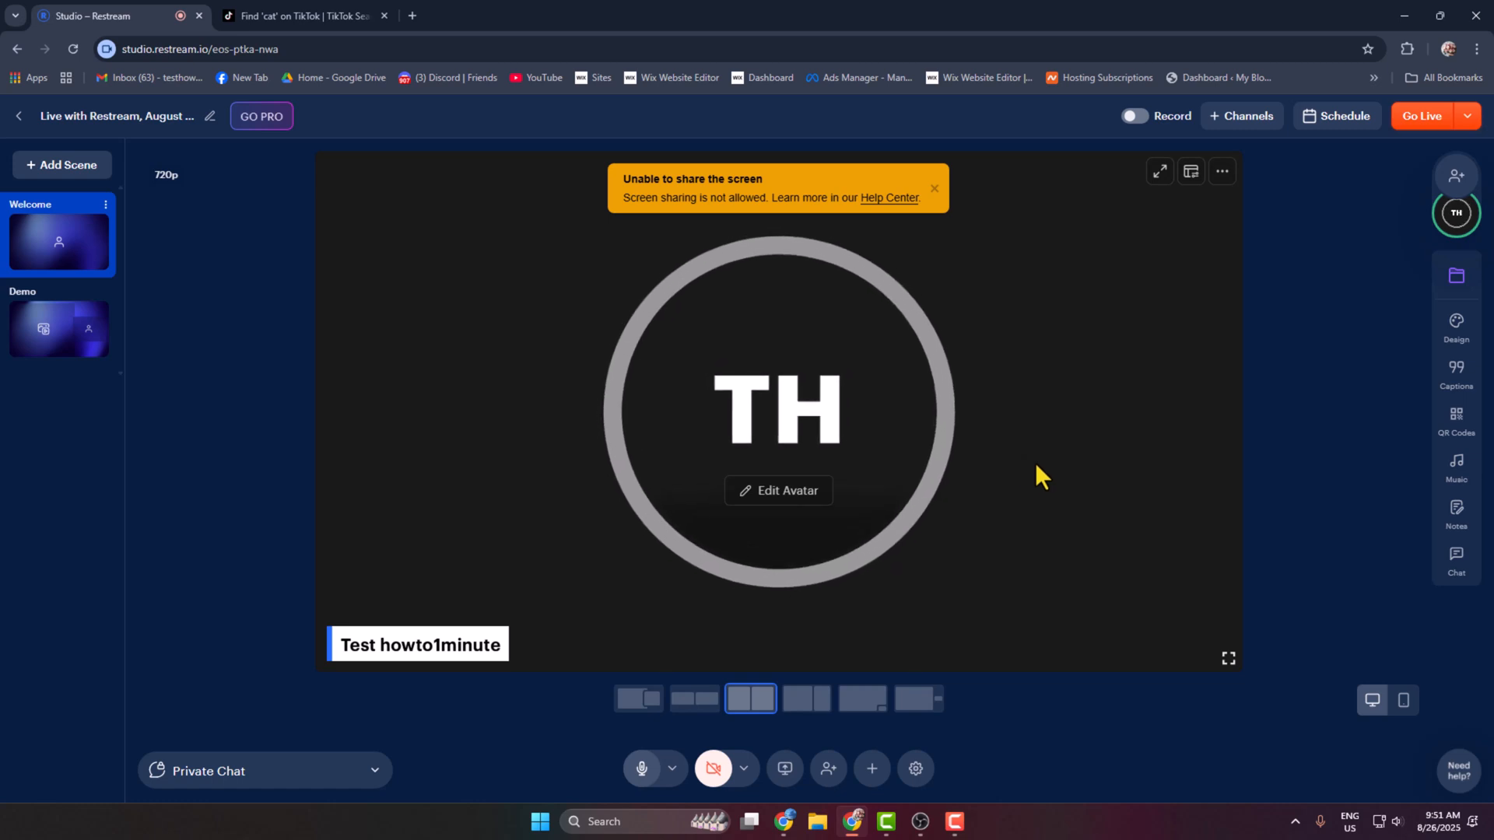
{"action": "mouse_move", "coordinate": [1011, 193]}
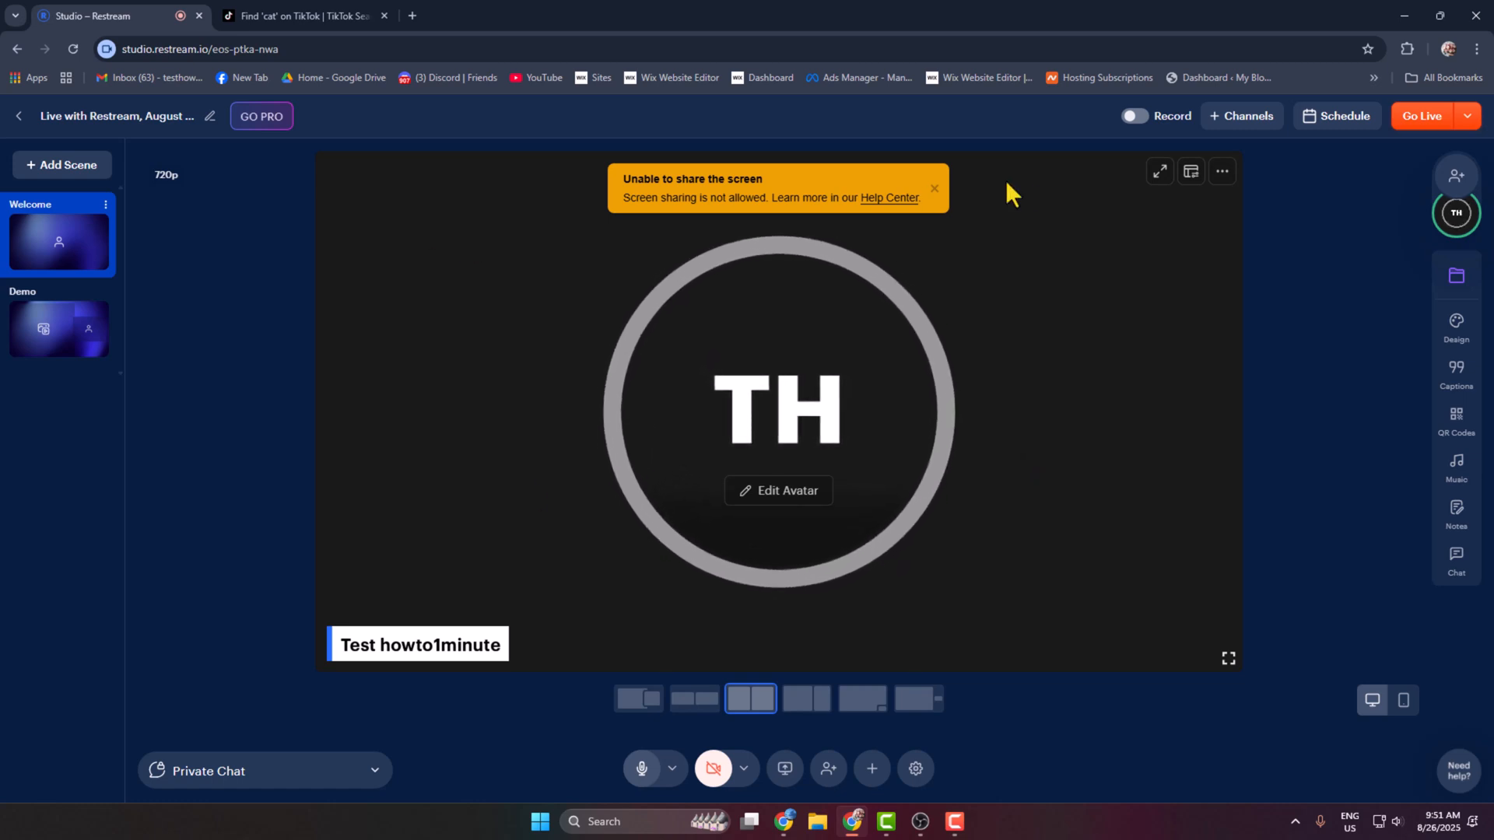
{"action": "left_click", "coordinate": [935, 188]}
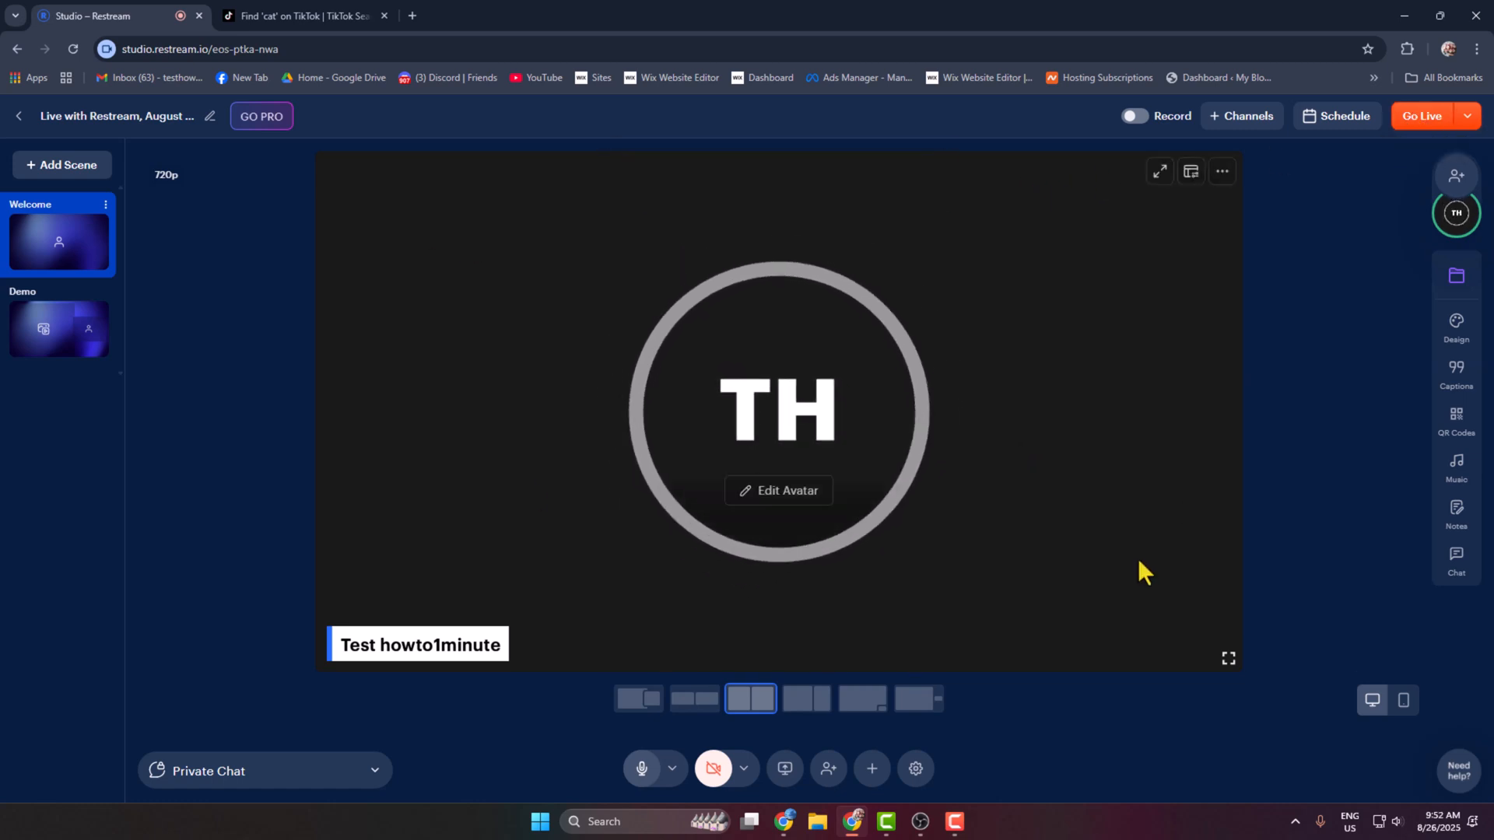